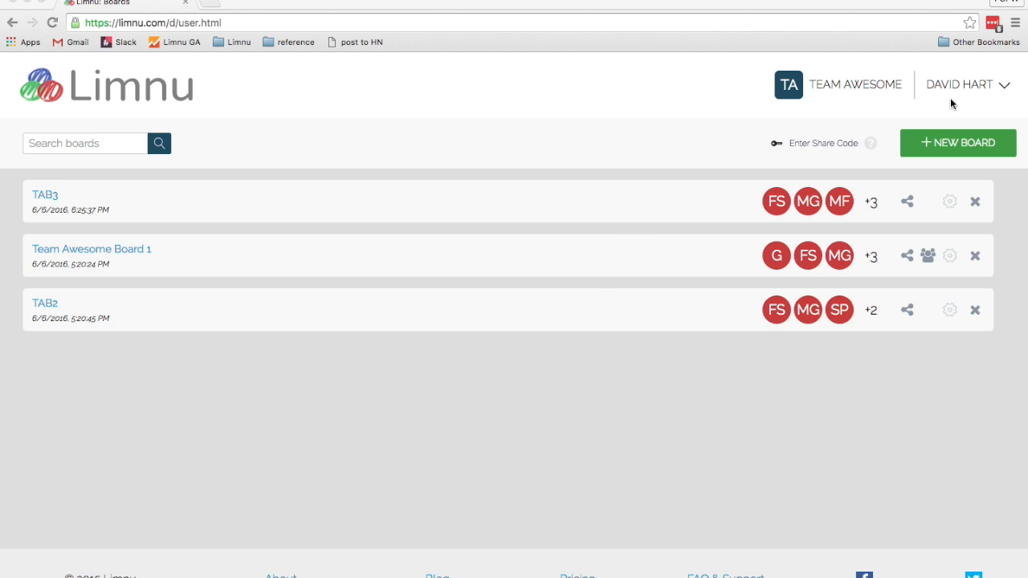
mouse_move(619, 191)
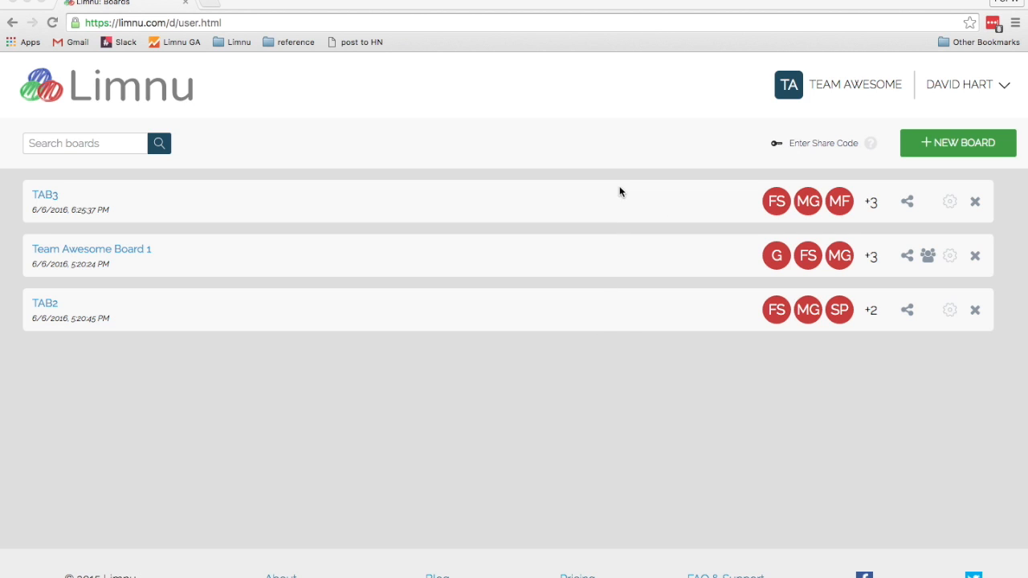
mouse_move(964, 106)
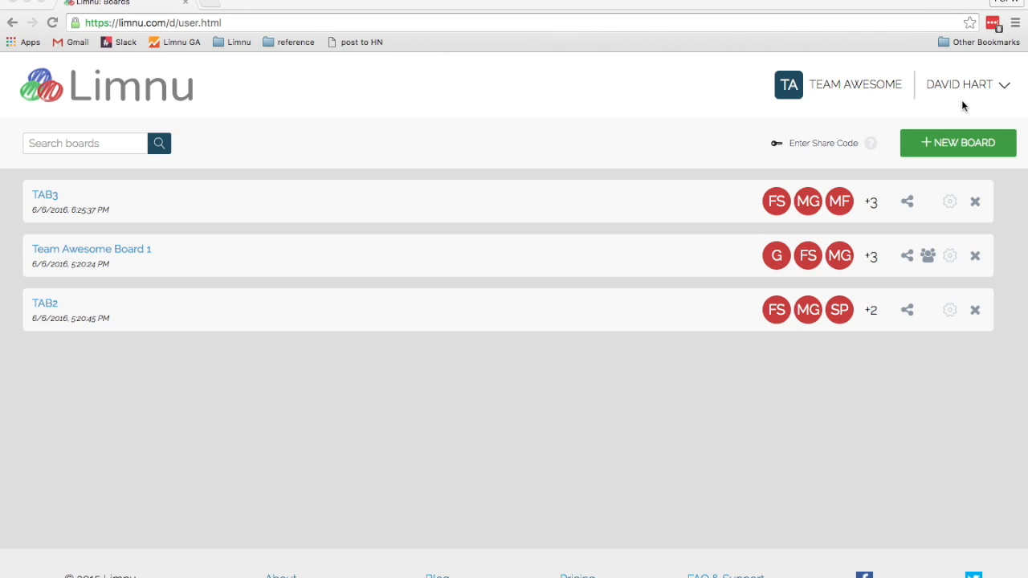
mouse_move(943, 98)
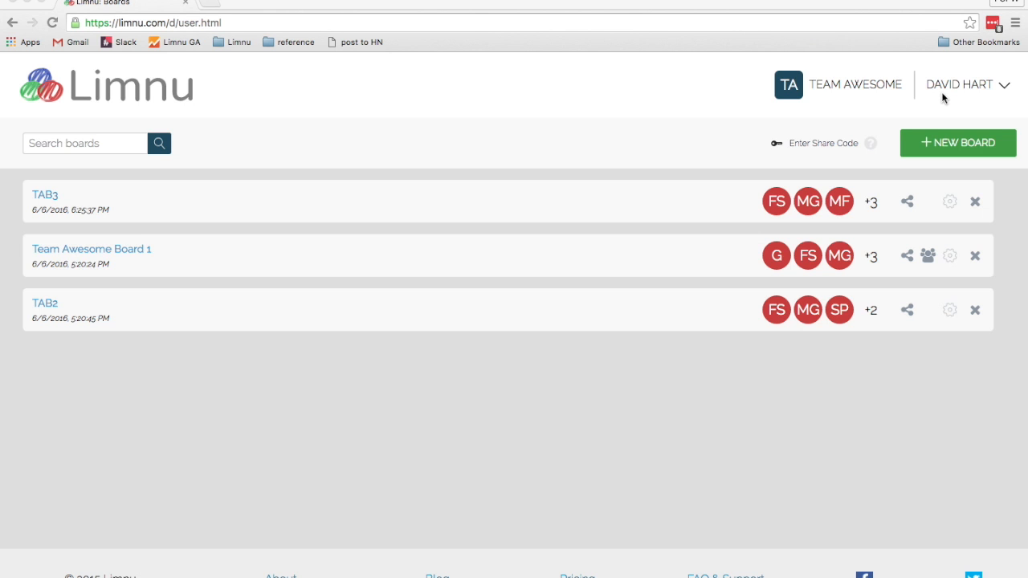
Open the DAVID HART account menu, reopening it after it closes.
click(960, 84)
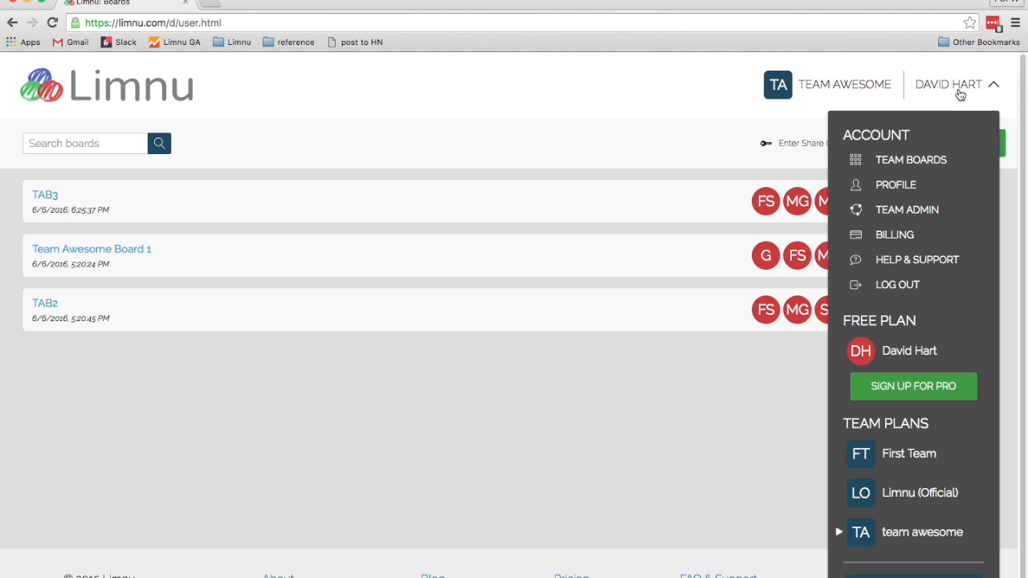
mouse_move(913, 531)
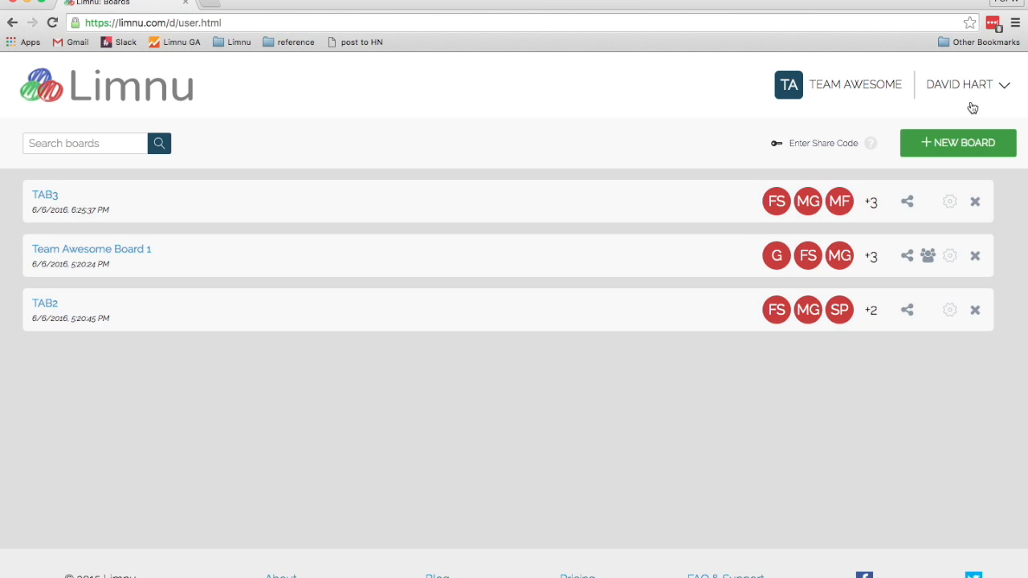
click(960, 84)
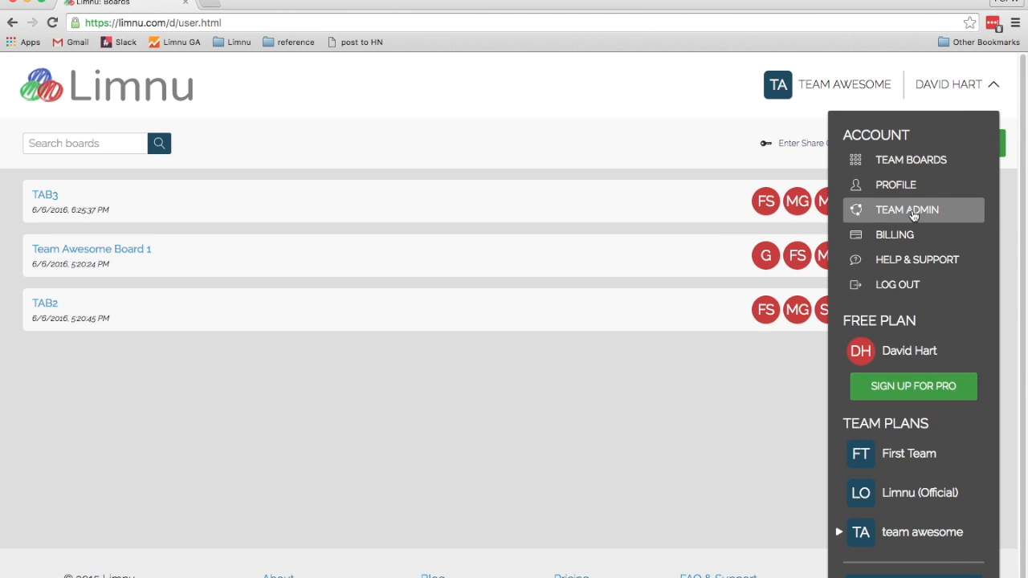
Go to the Team Admin page for team awesome from the account menu.
click(907, 210)
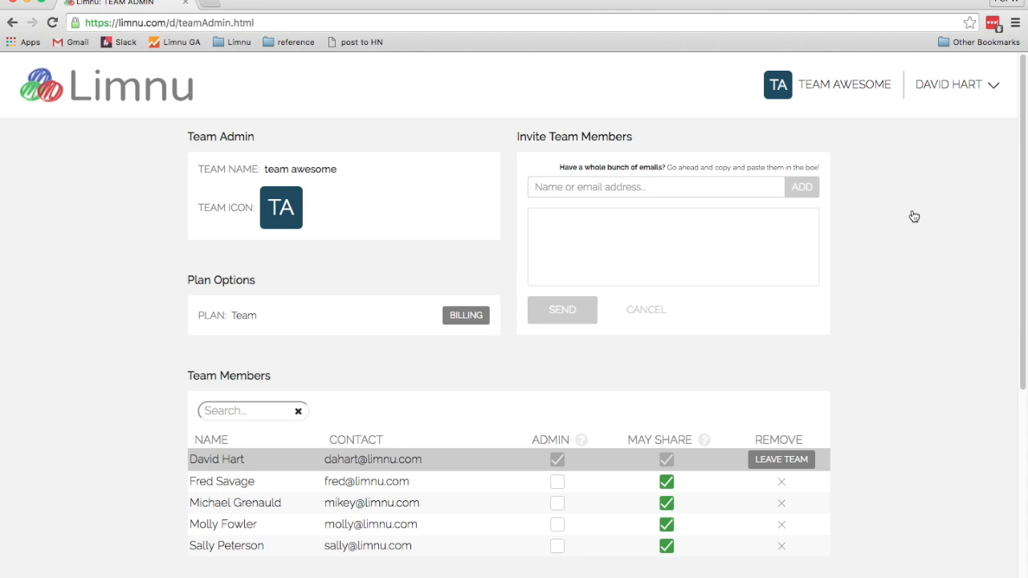
mouse_move(646, 249)
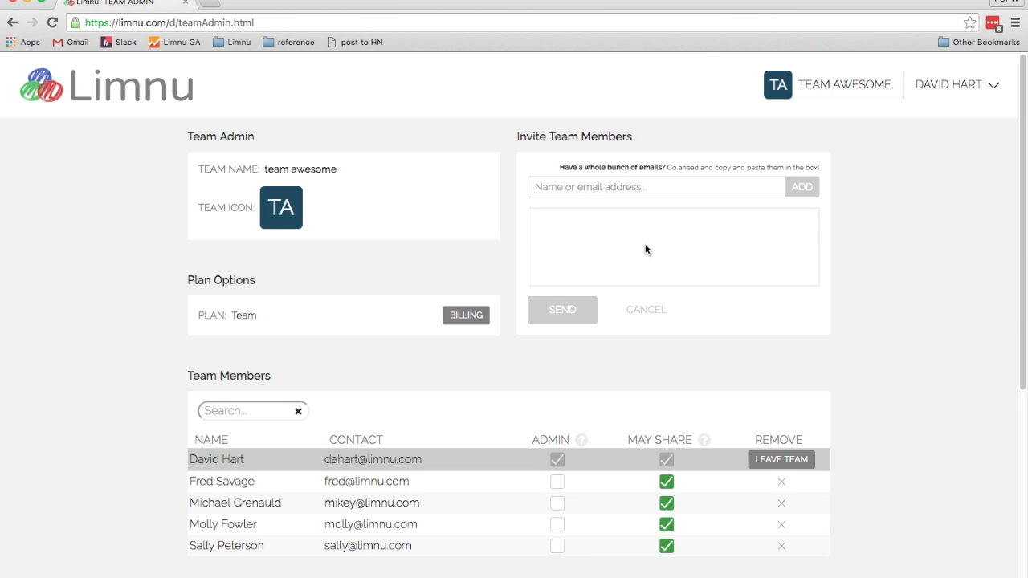
mouse_move(795, 273)
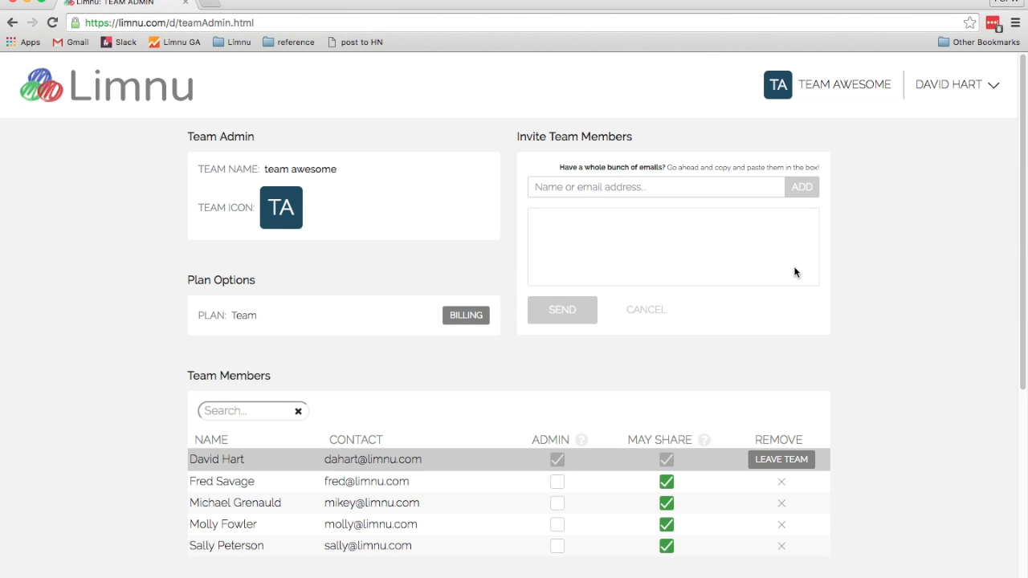
mouse_move(819, 448)
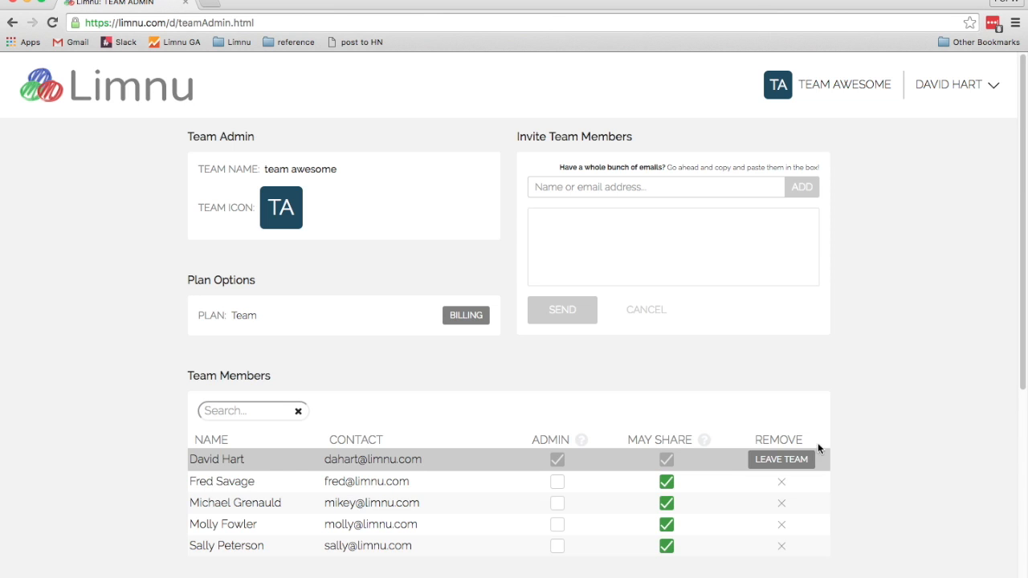
mouse_move(785, 529)
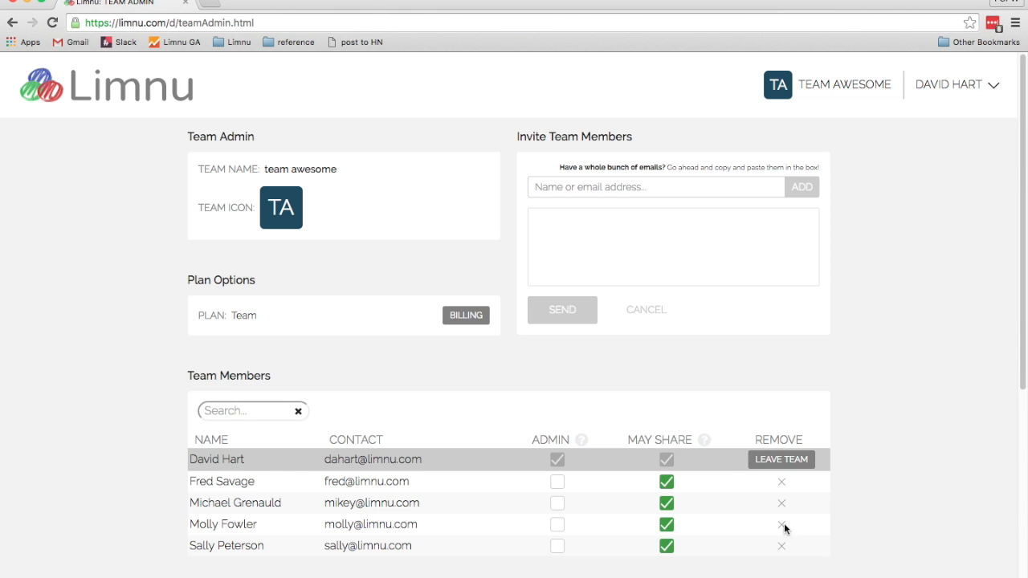
mouse_move(884, 542)
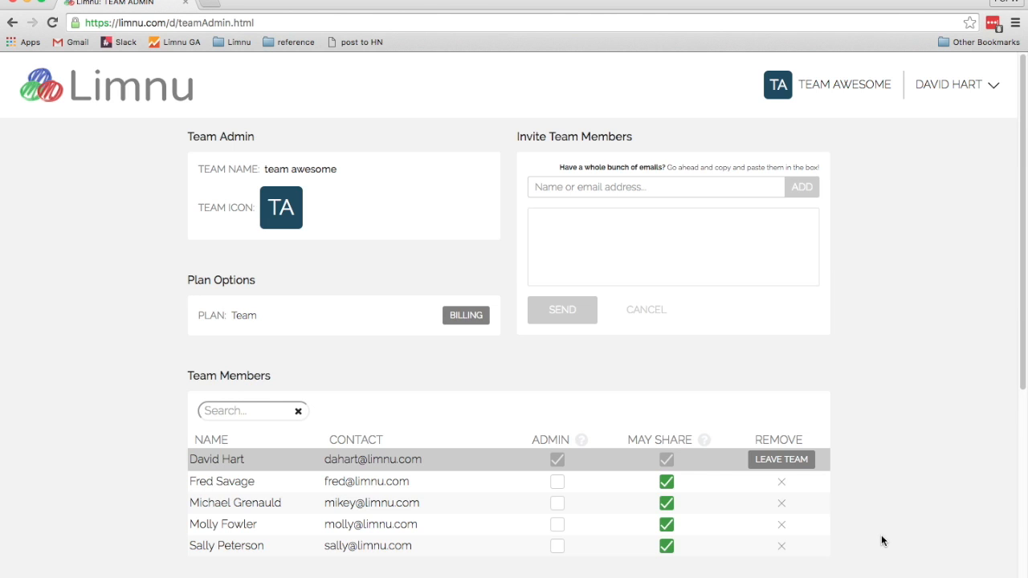
mouse_move(780, 480)
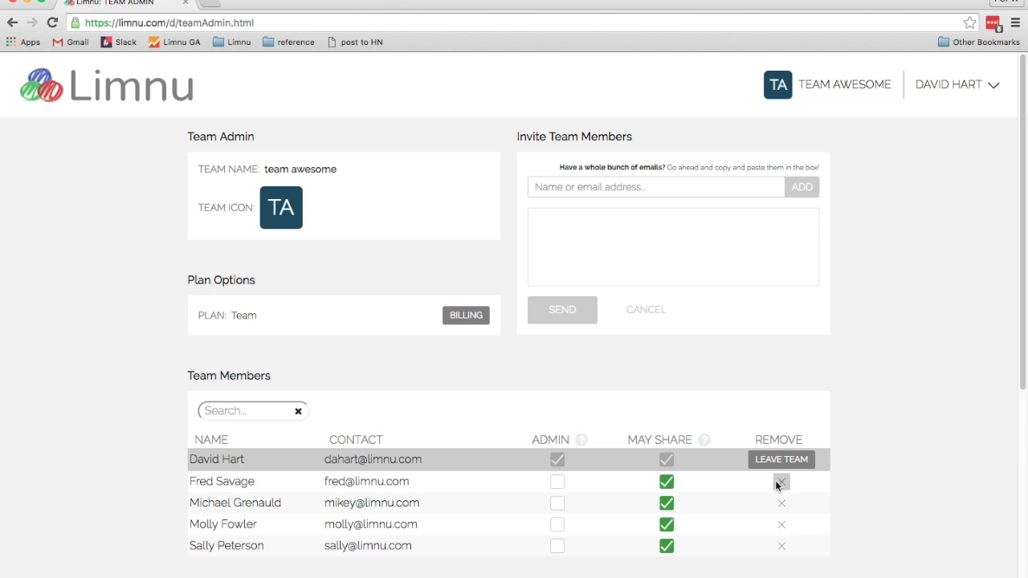
click(780, 481)
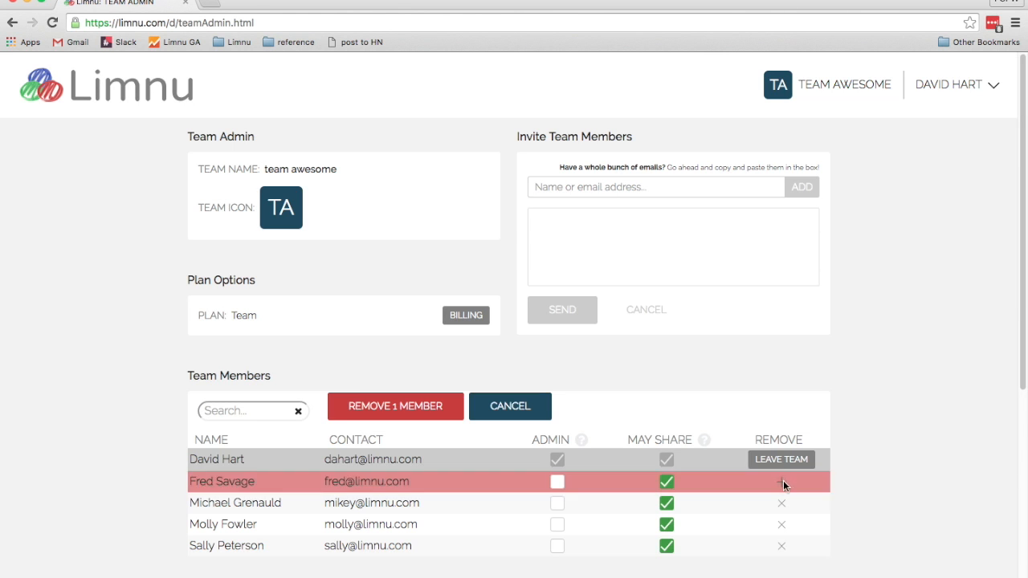
click(780, 524)
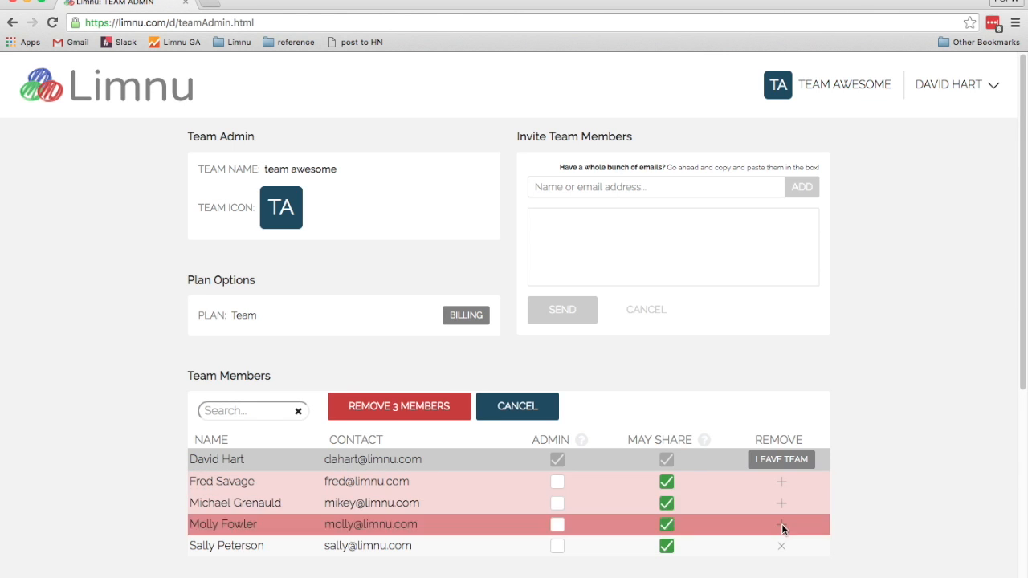
click(780, 523)
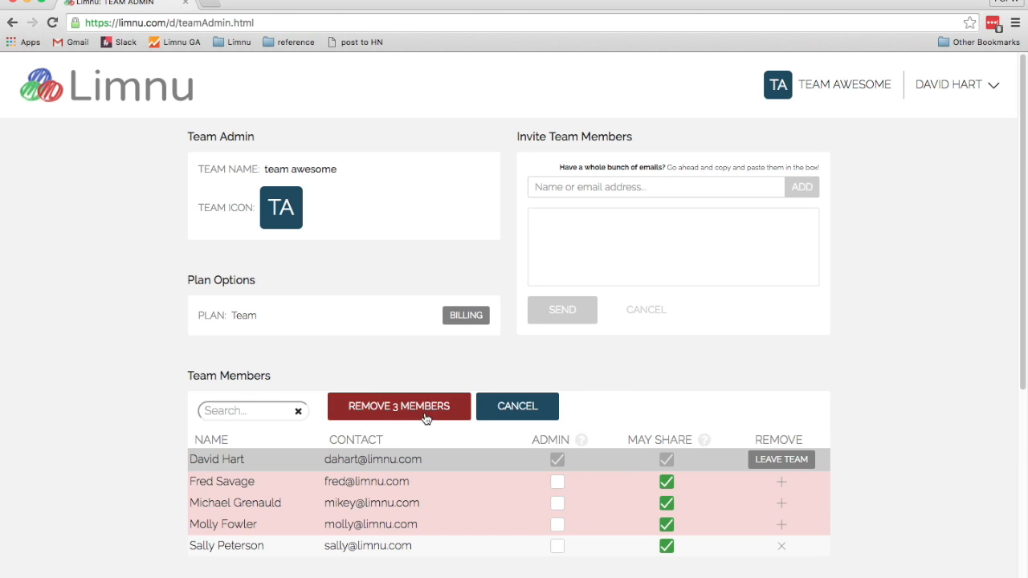
click(517, 406)
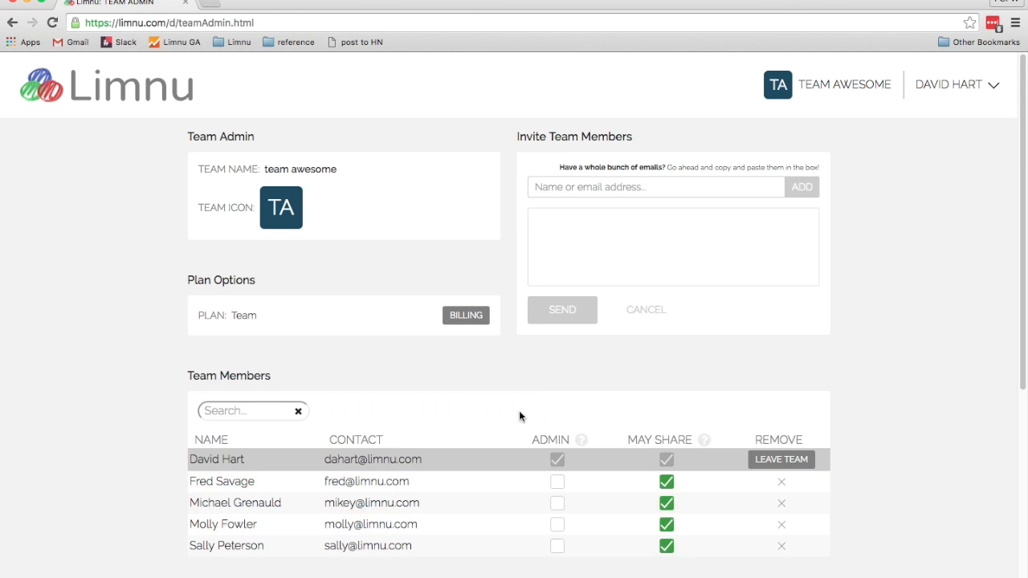
mouse_move(628, 358)
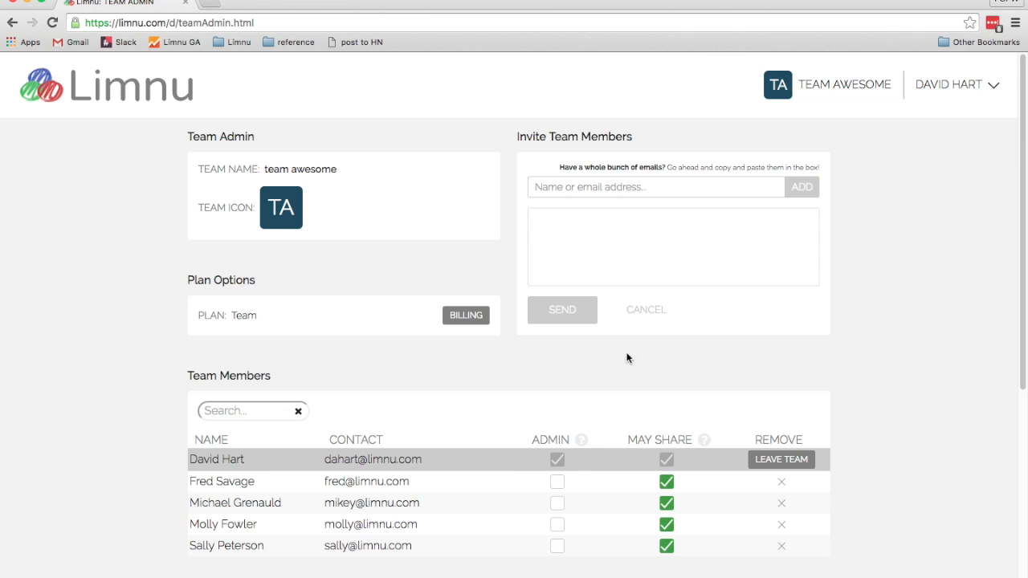
mouse_move(572, 471)
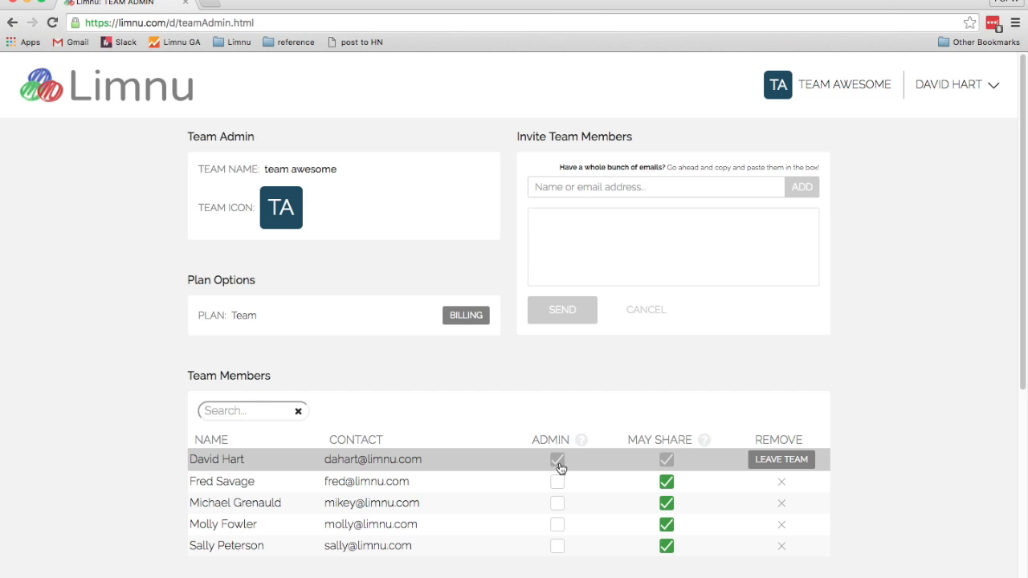
mouse_move(559, 485)
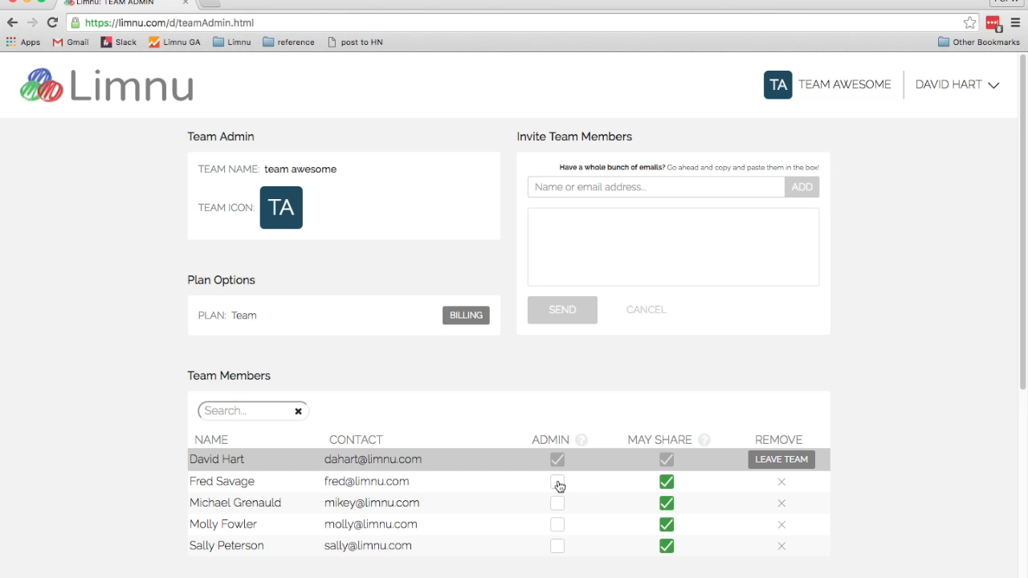
Grant Fred Savage admin rights via his ADMIN checkbox.
click(557, 481)
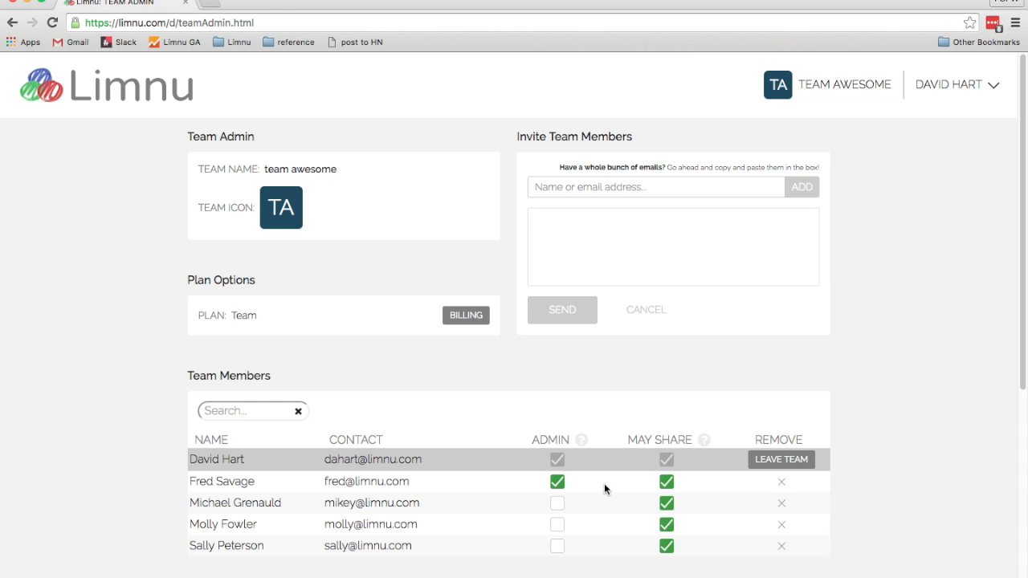
mouse_move(964, 445)
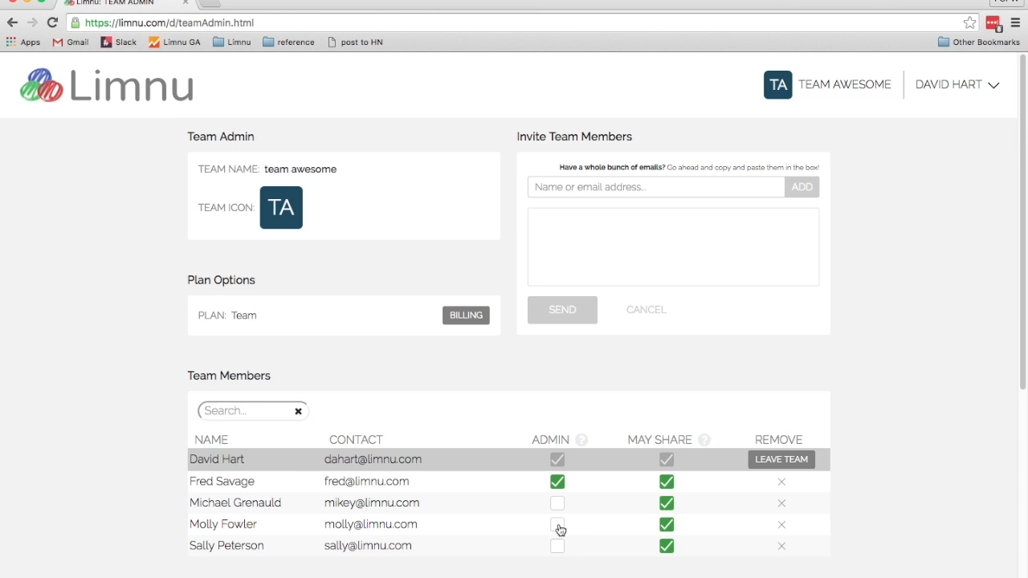
mouse_move(773, 565)
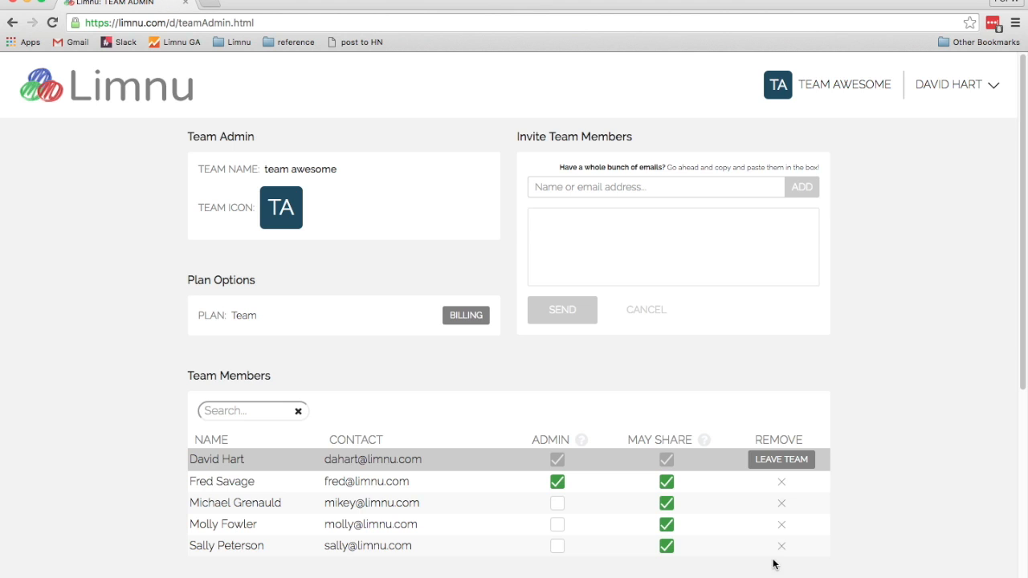
mouse_move(668, 487)
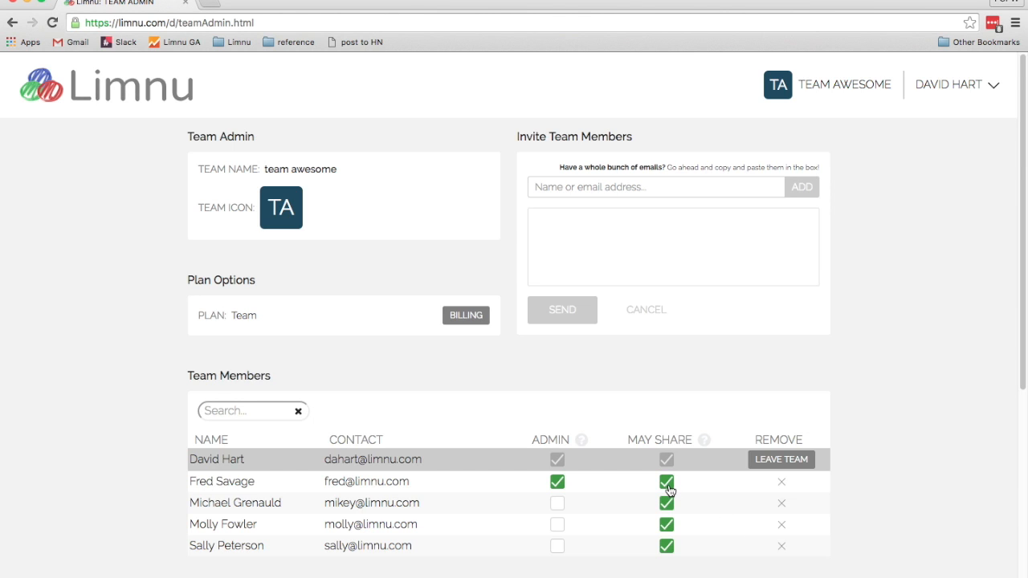
mouse_move(655, 452)
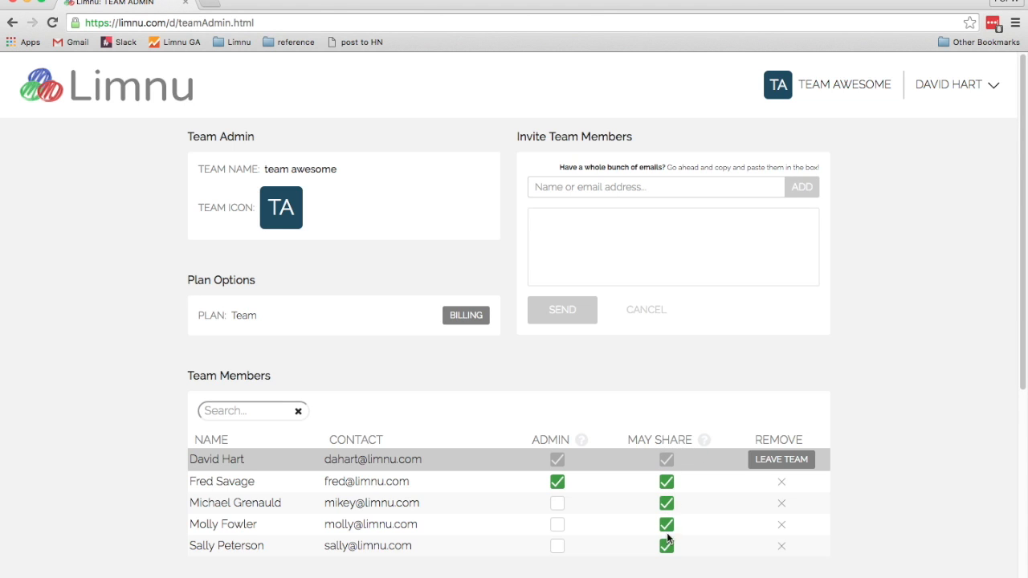
click(666, 481)
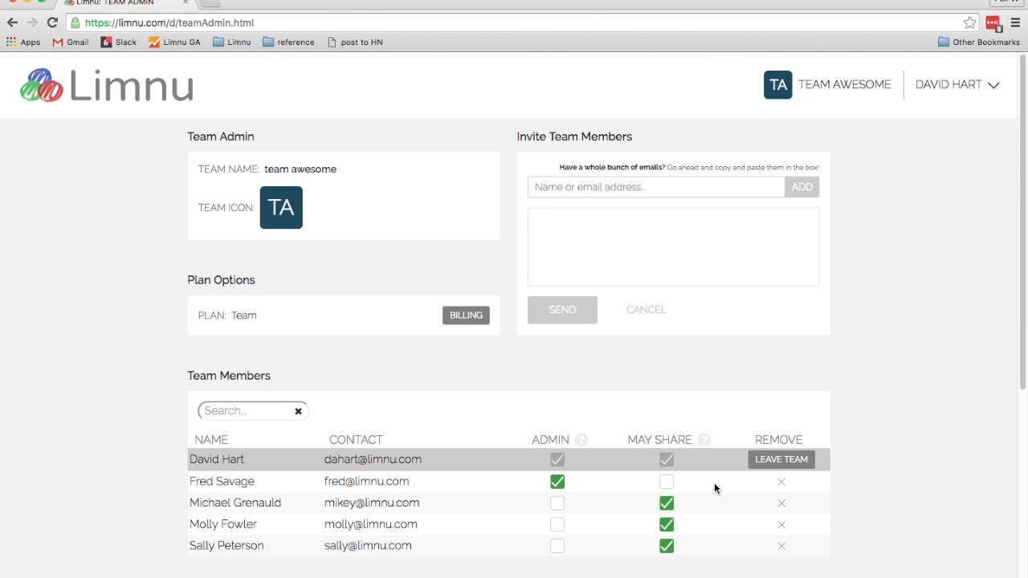
mouse_move(634, 485)
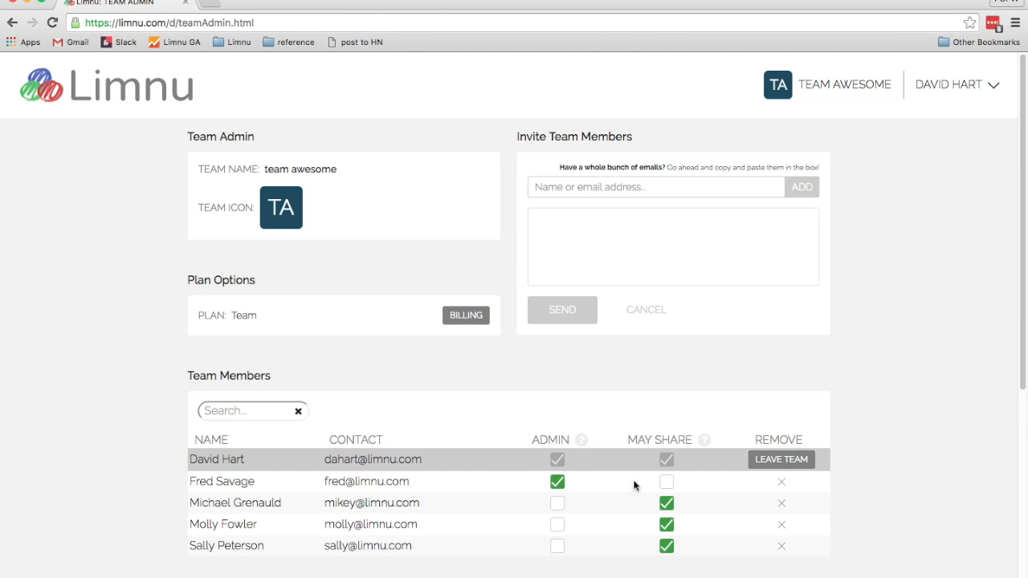
mouse_move(706, 488)
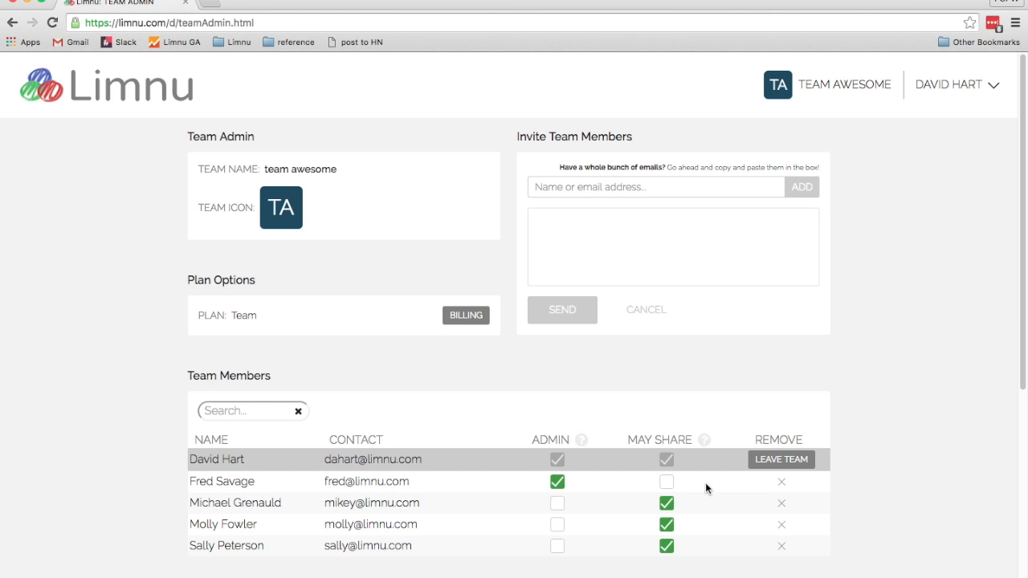